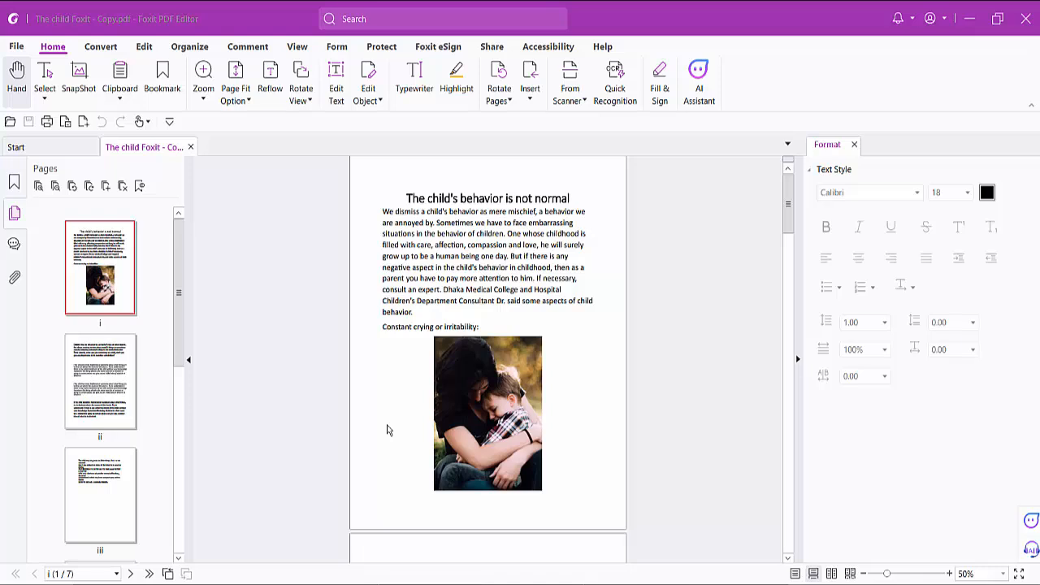
mouse_move(588, 382)
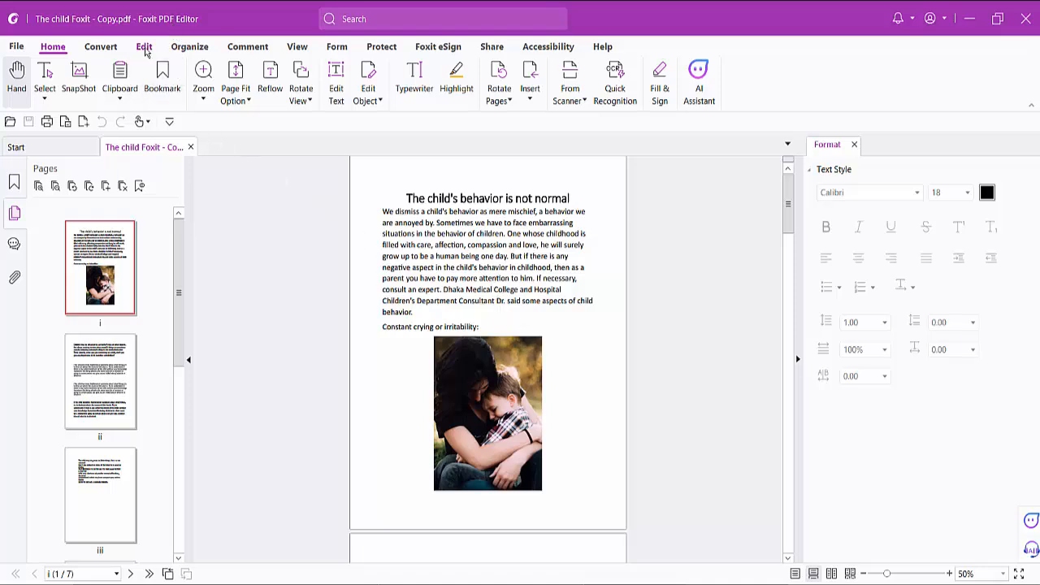
Switch the first page into Edit Text mode so its paragraphs become editable
left_click(144, 47)
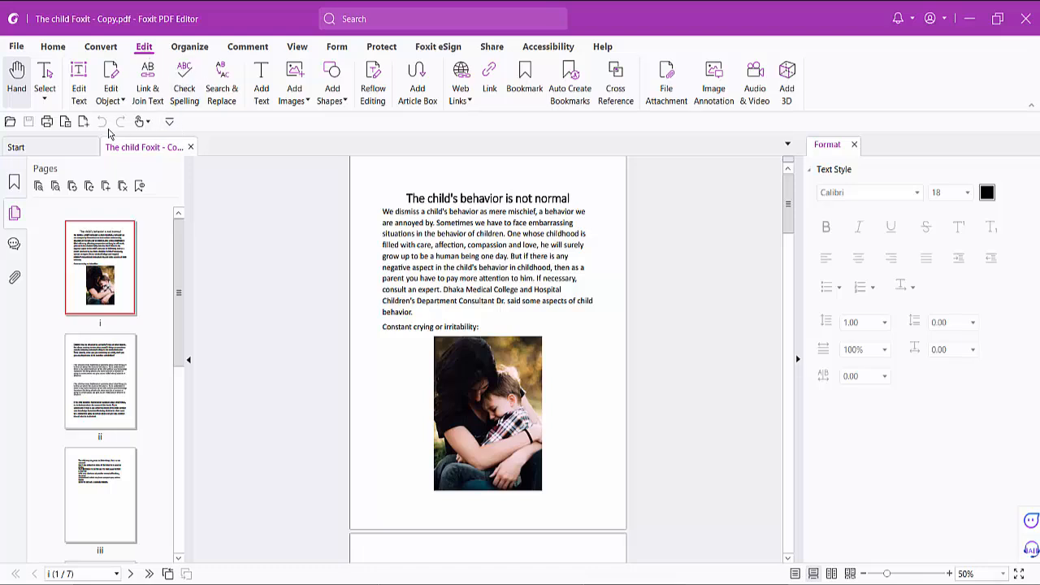
mouse_move(79, 82)
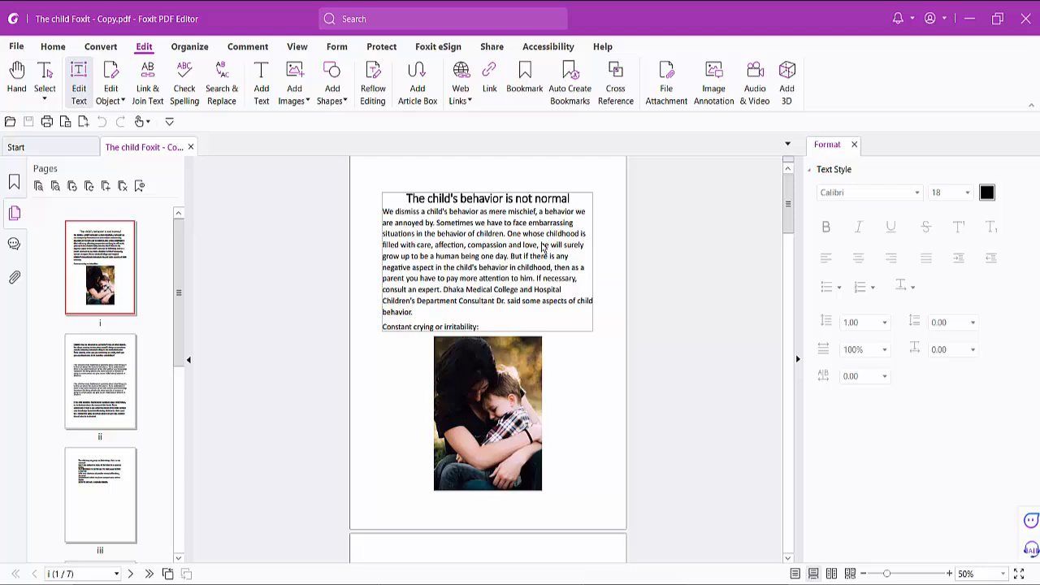
Select the first page's opening text block to widen and reposition it
left_click(487, 260)
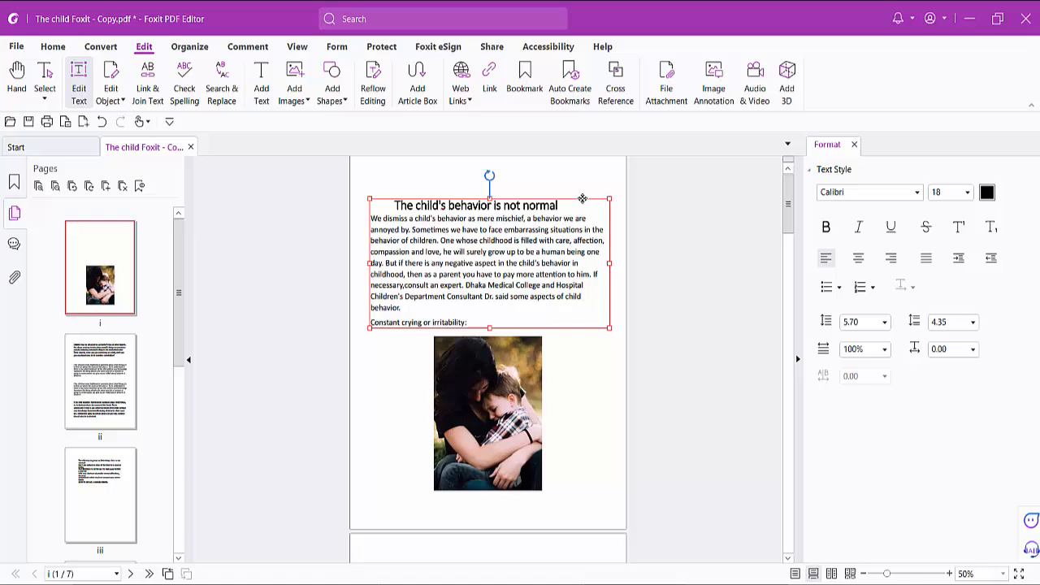
Scroll down the edited PDF and bring up the File menu with its save options
scroll("down", 3)
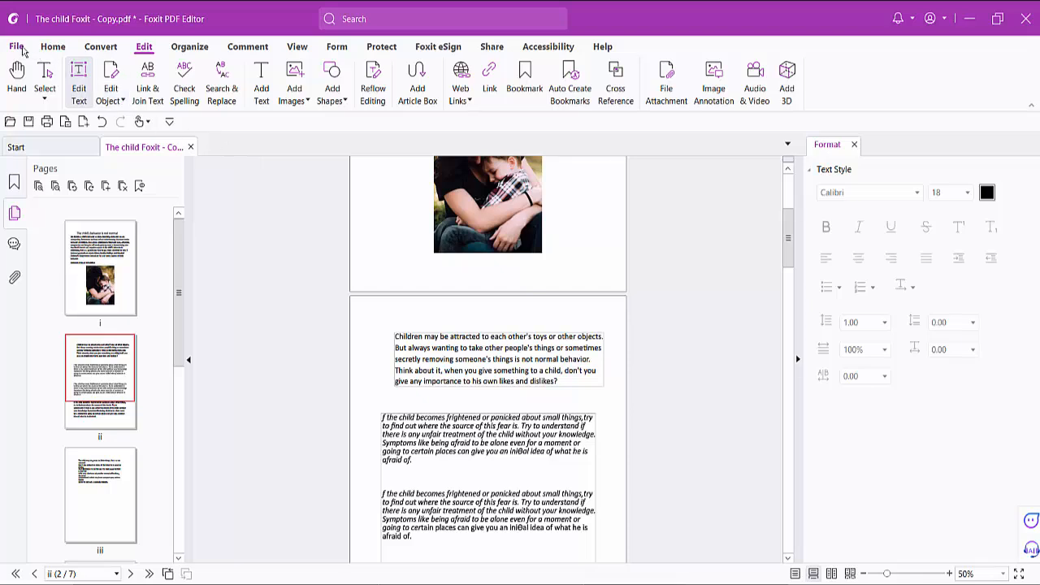
left_click(15, 47)
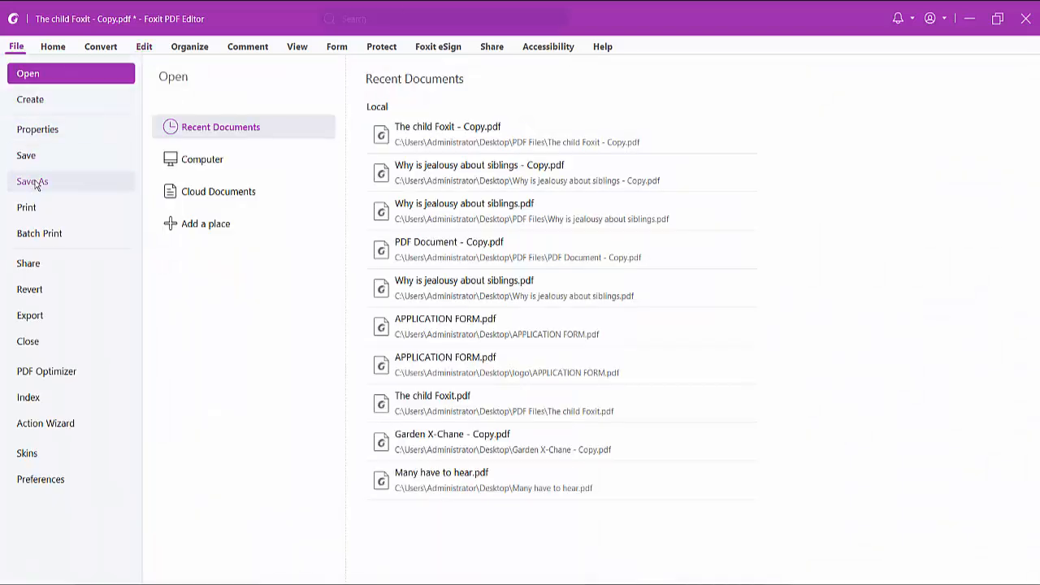